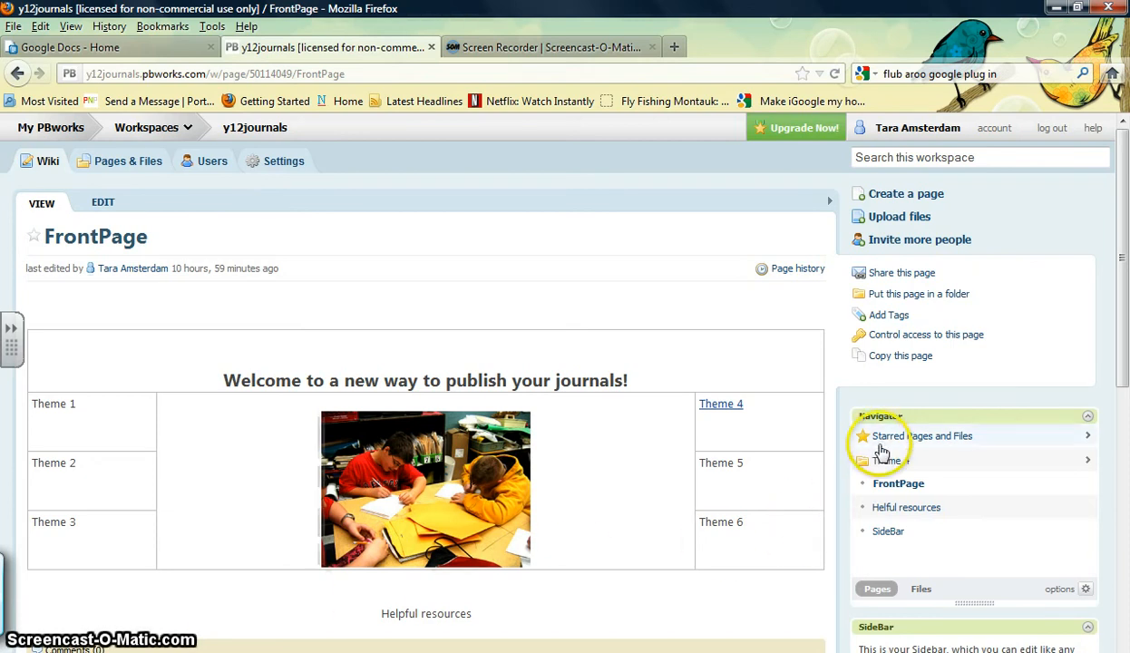
# Browse the Navigator into Theme 4 and then its Inventor folder
pyautogui.click(887, 461)
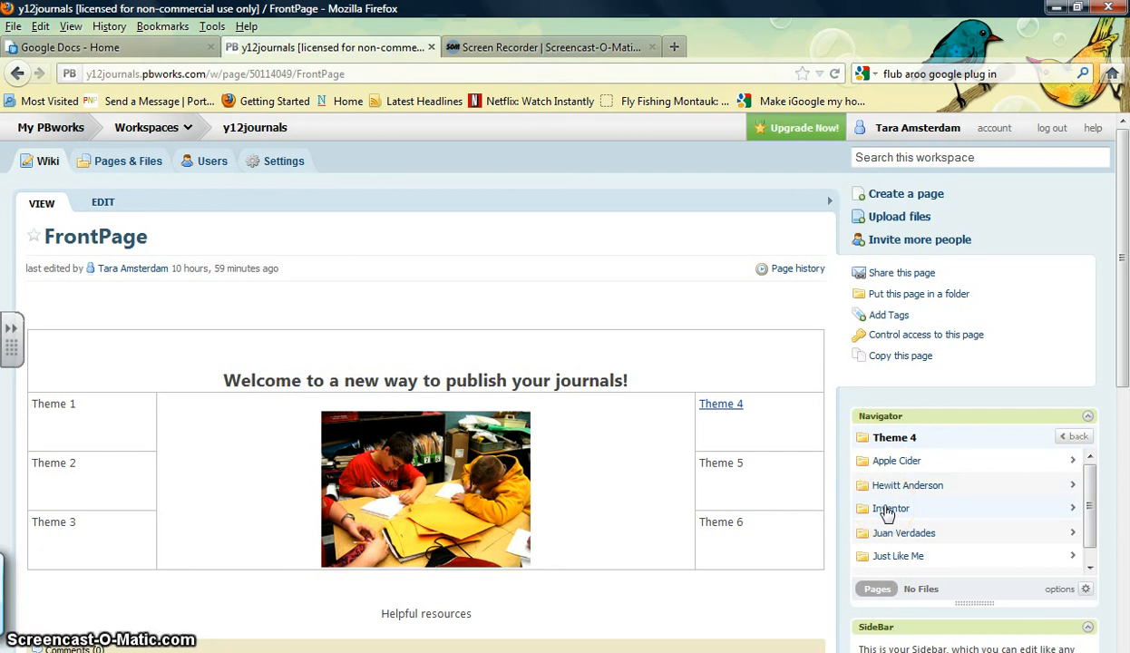
pyautogui.click(893, 508)
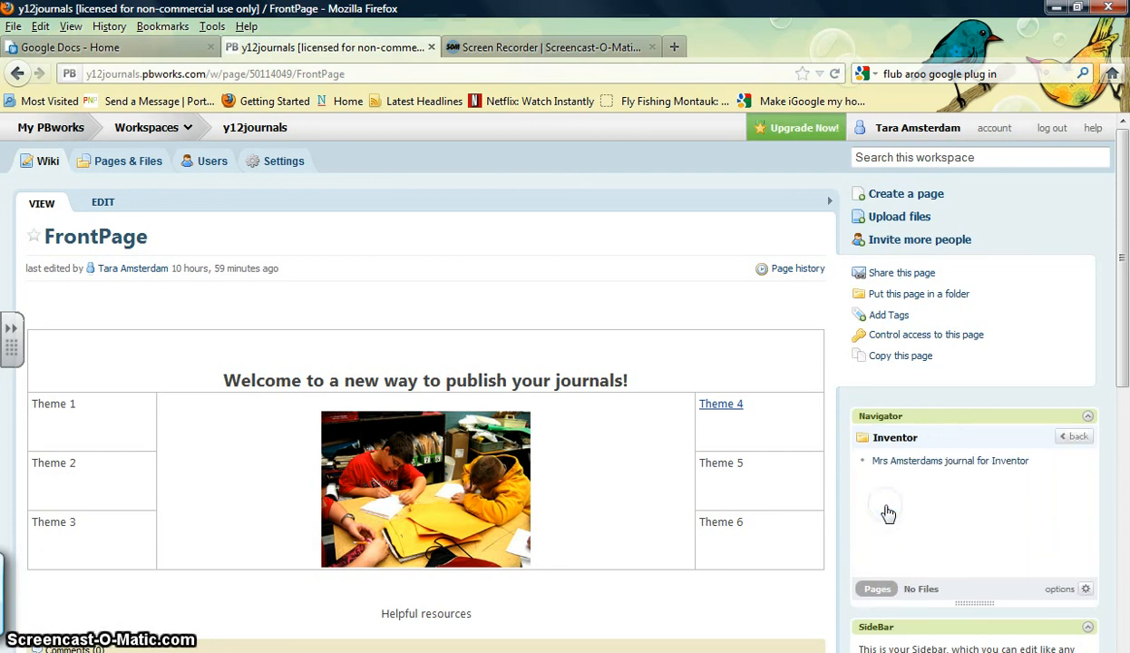
pyautogui.moveTo(976, 460)
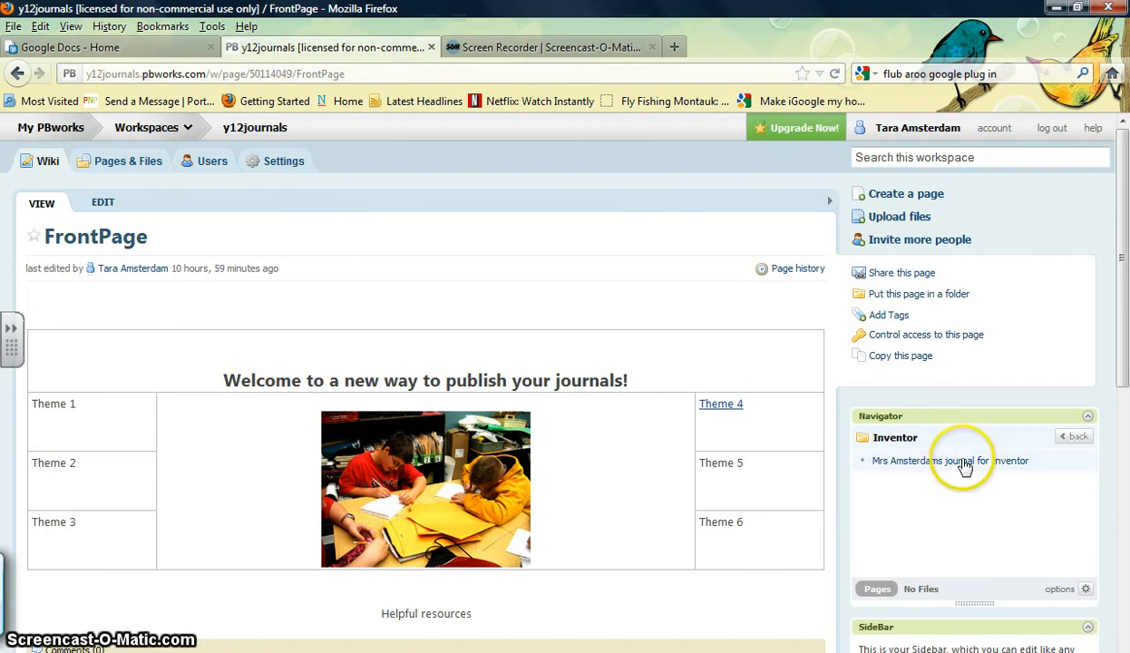
# Open the 'Mrs Amsterdams journal for Inventor' page from the Navigator
pyautogui.click(950, 461)
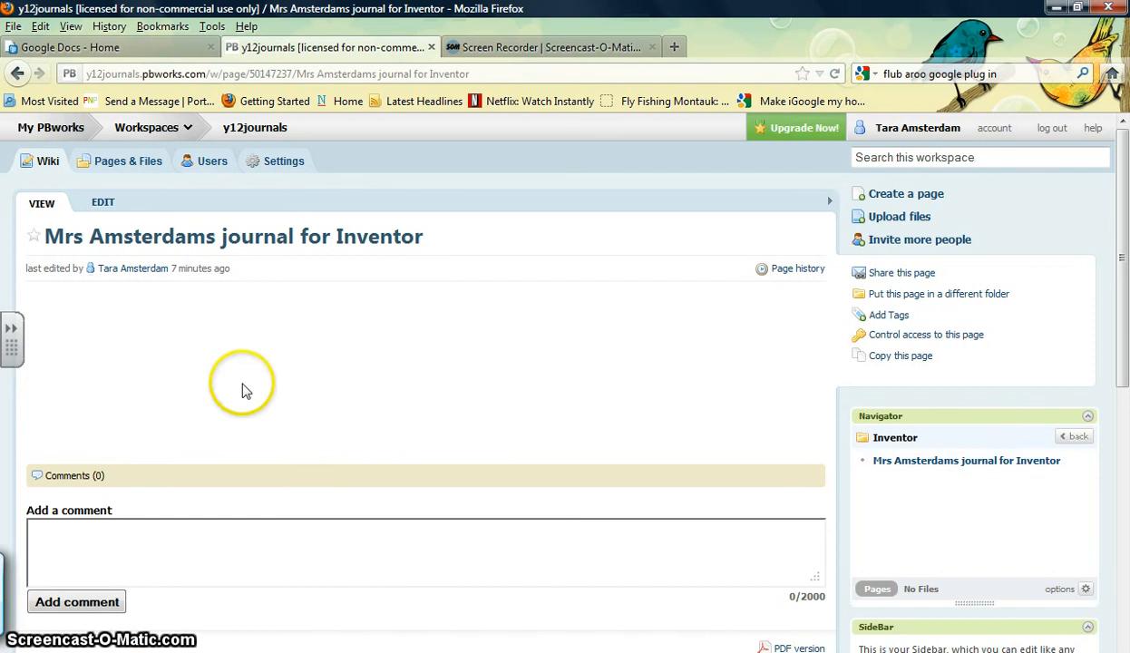
pyautogui.moveTo(149, 236)
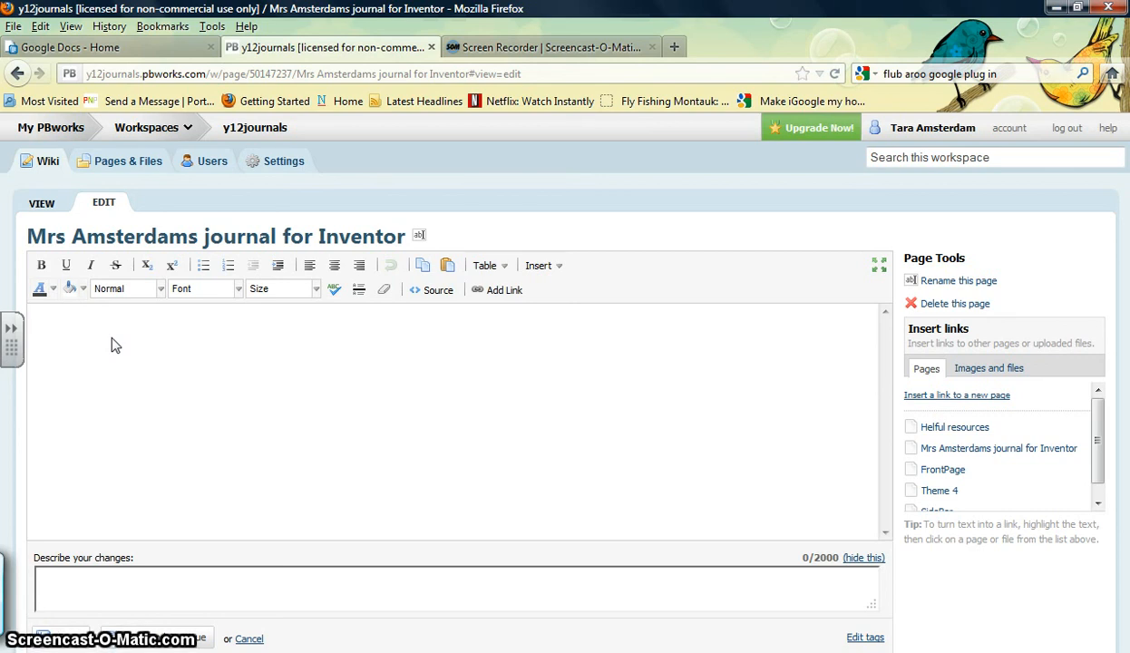
# Enter 'This is where you will type your journal entry.' in the page body
pyautogui.write('This')
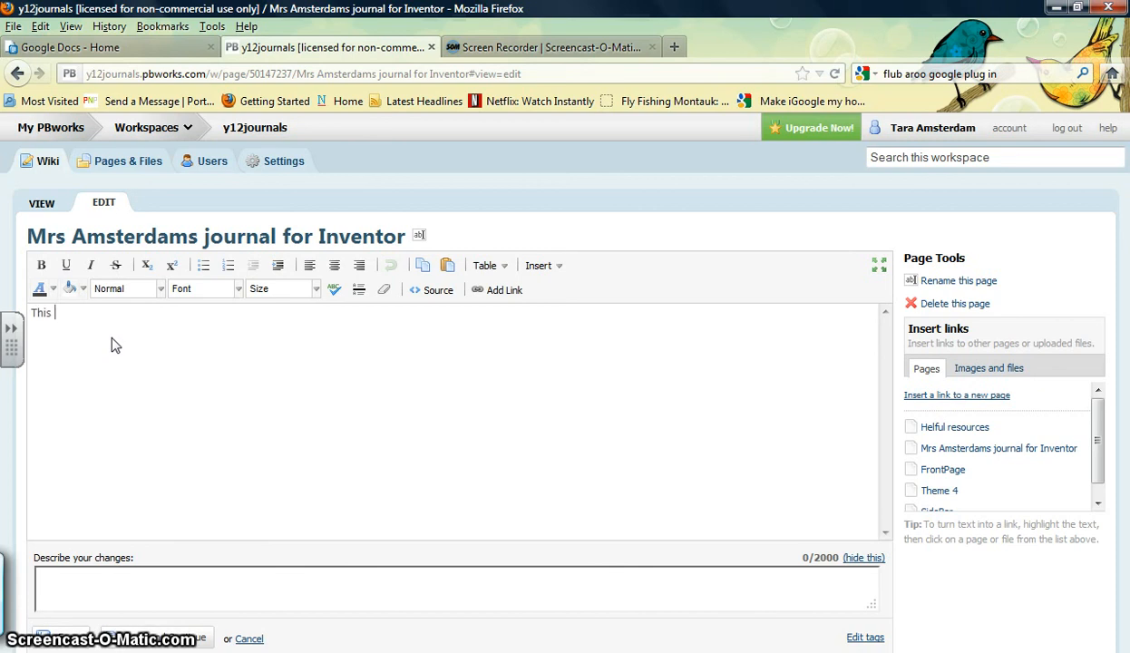
pyautogui.write('typing')
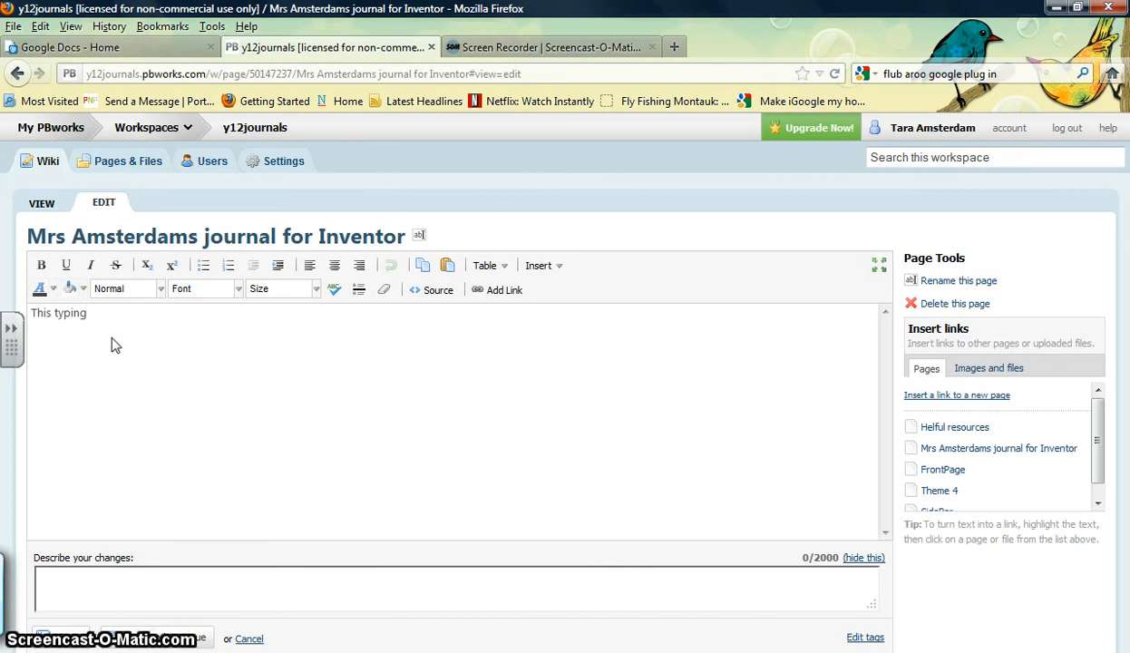
pyautogui.write('This is where')
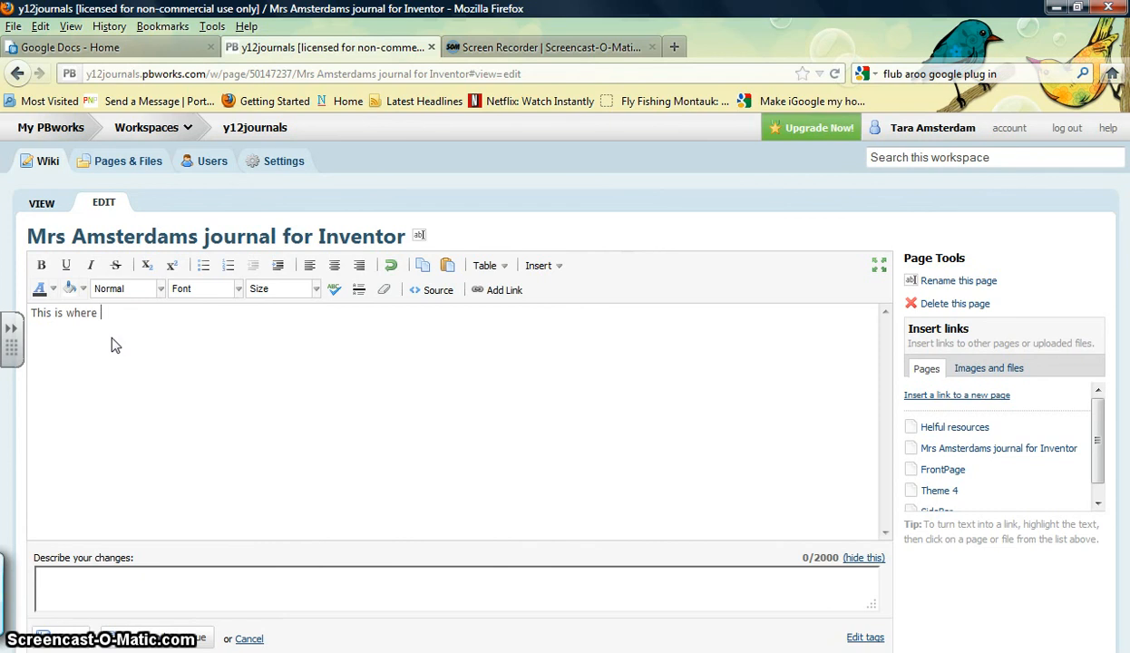
pyautogui.write('you will type')
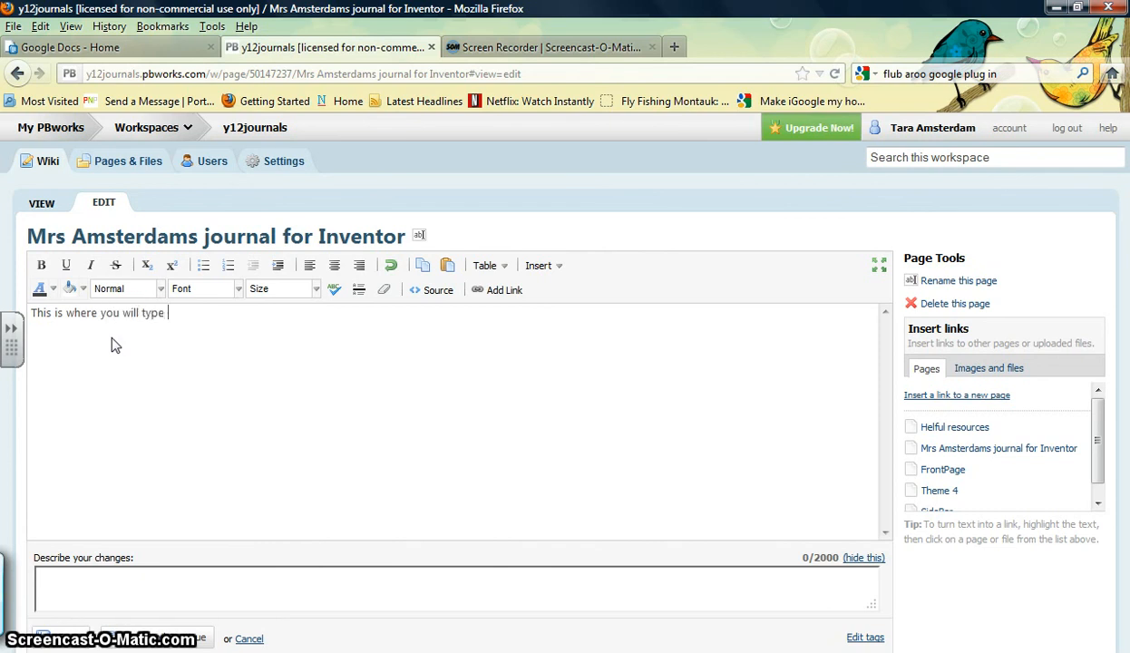
pyautogui.write('your journal en')
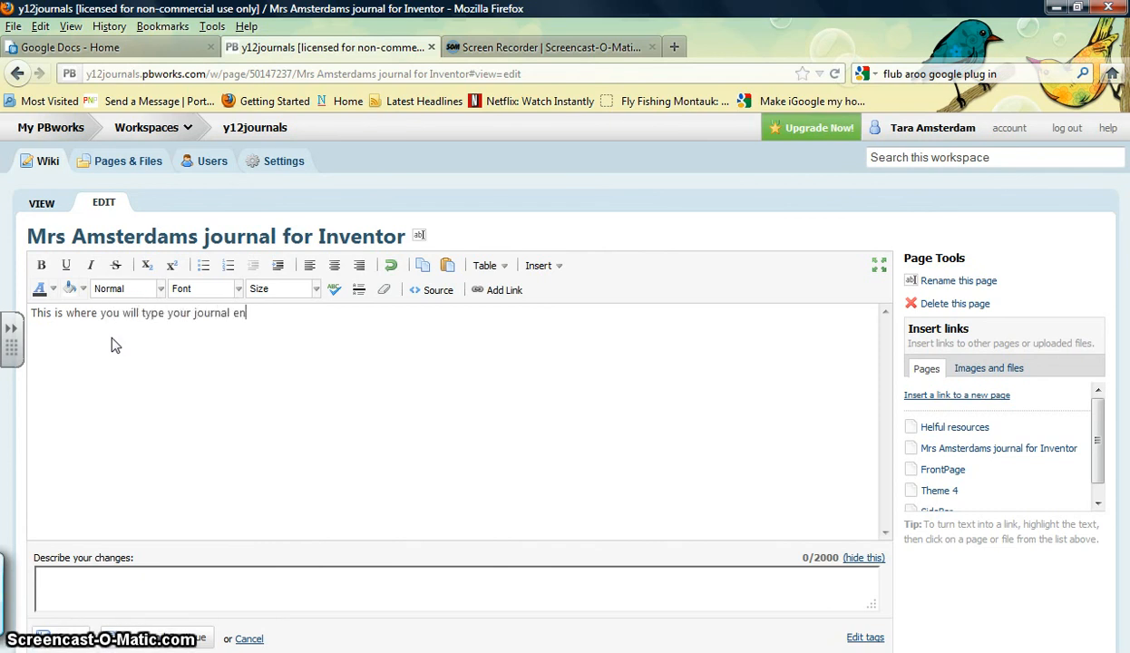
pyautogui.write('try.')
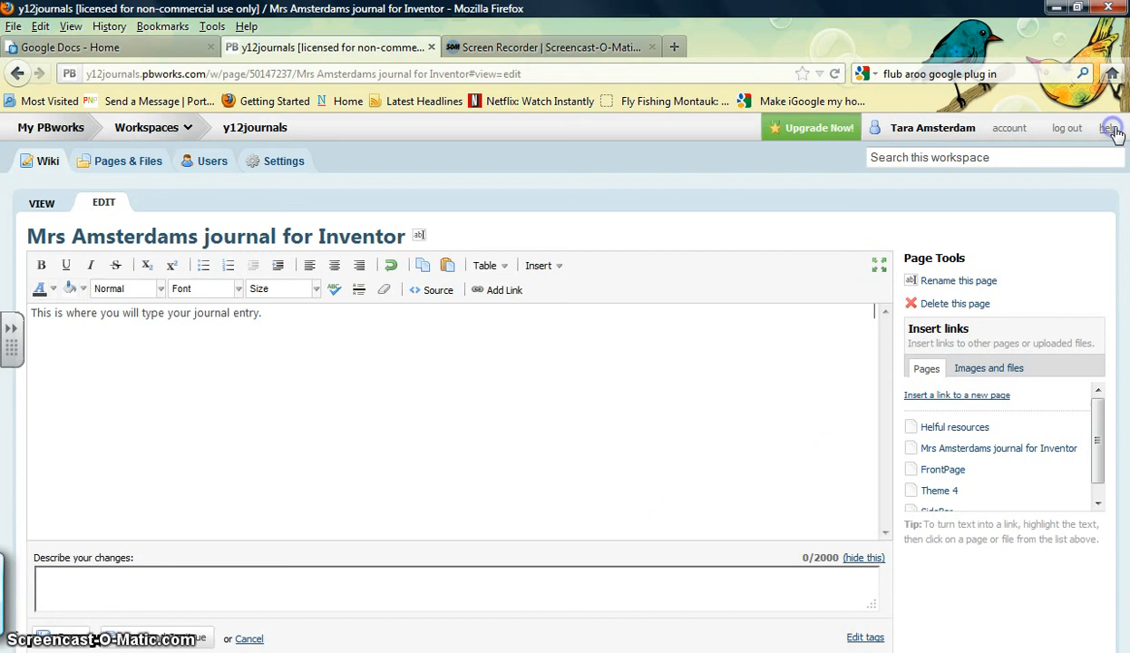
pyautogui.moveTo(301, 290)
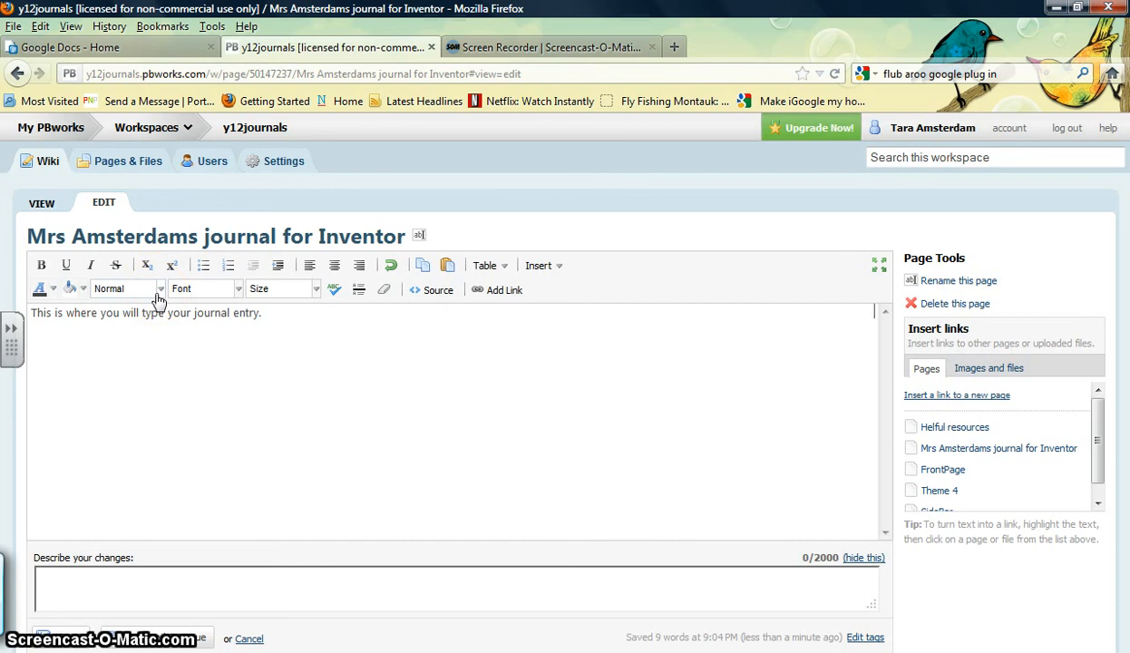
pyautogui.moveTo(403, 476)
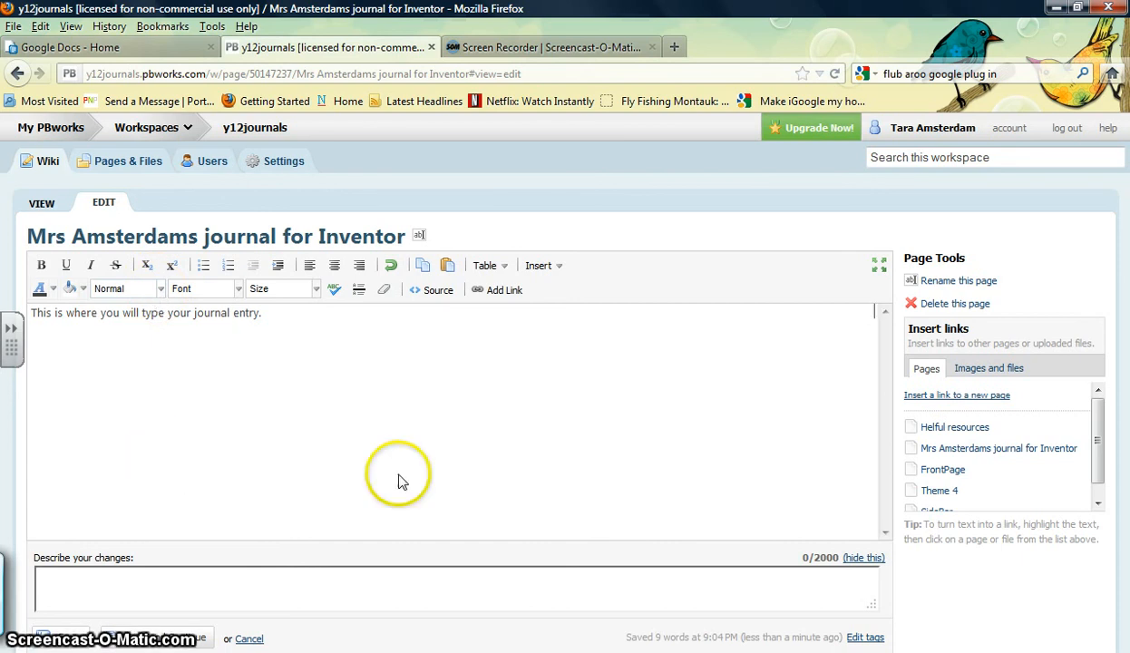